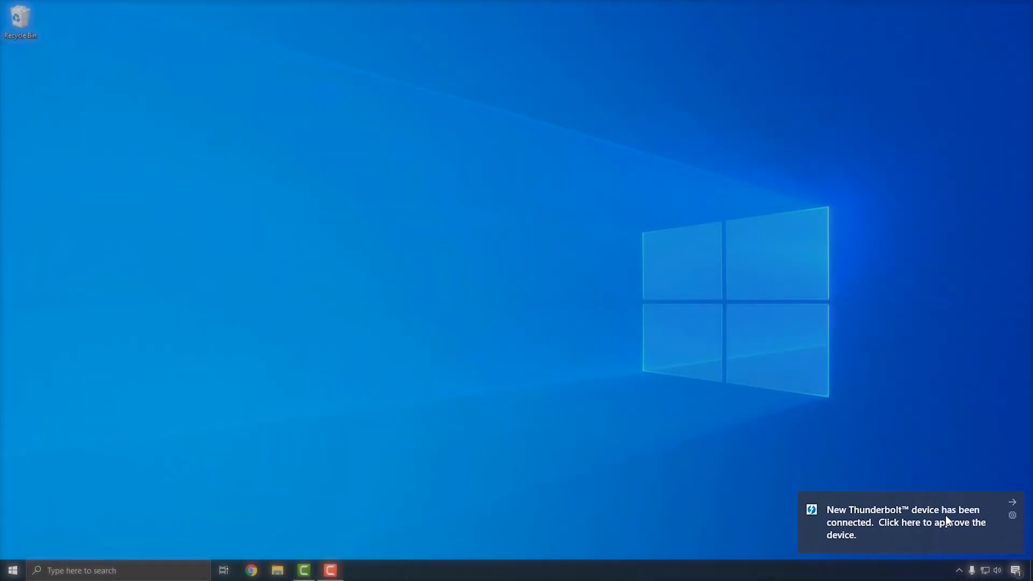
Step: Approve the Apollo Solo from the new-device notification with the Always connect choice
left_click(902, 522)
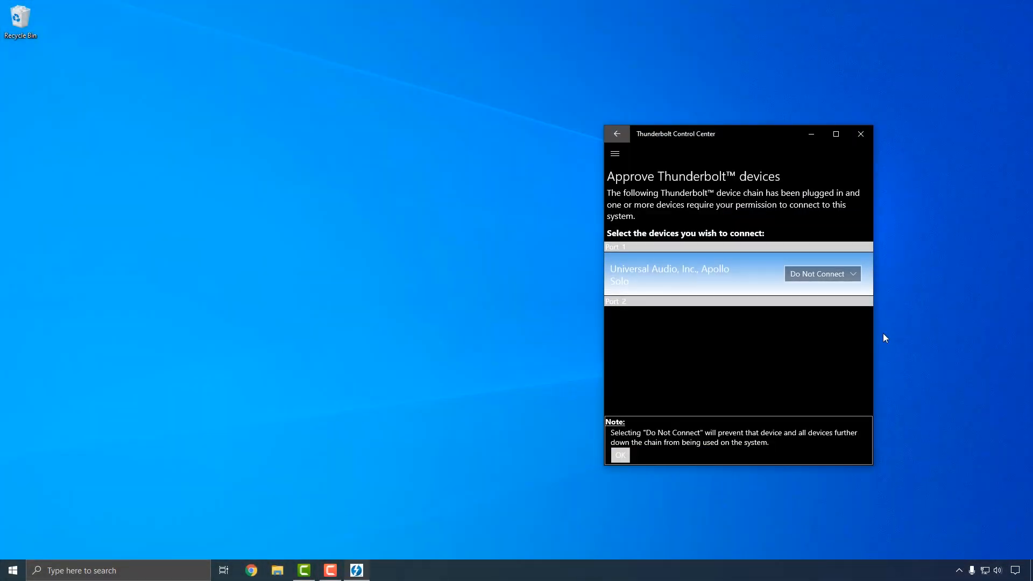
left_click(821, 273)
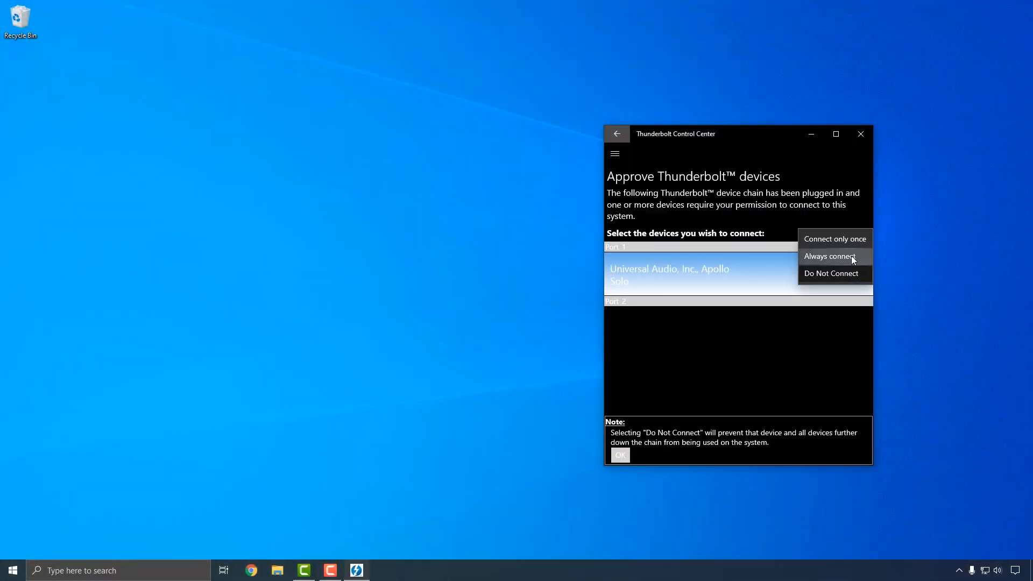
left_click(829, 256)
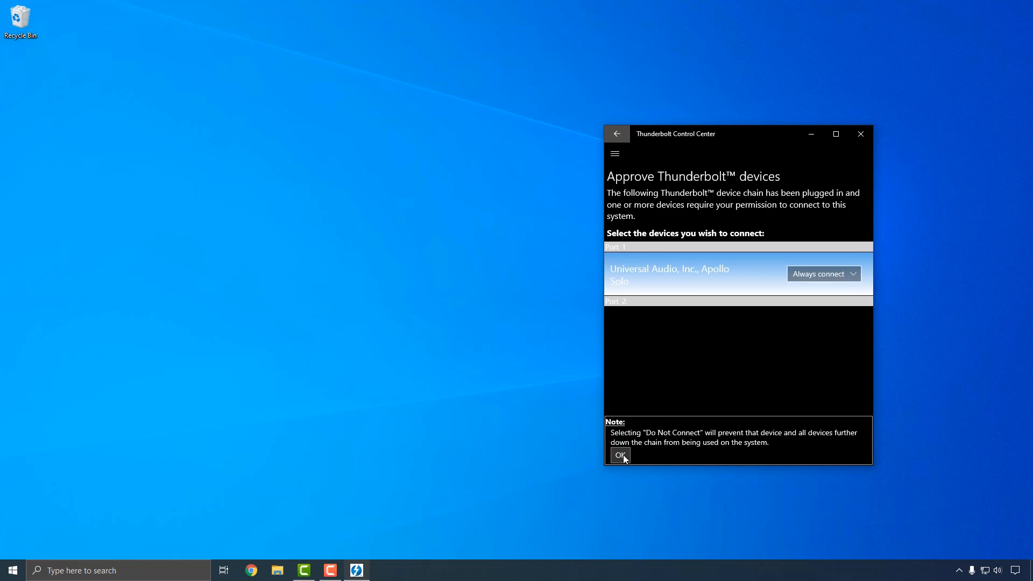
left_click(619, 455)
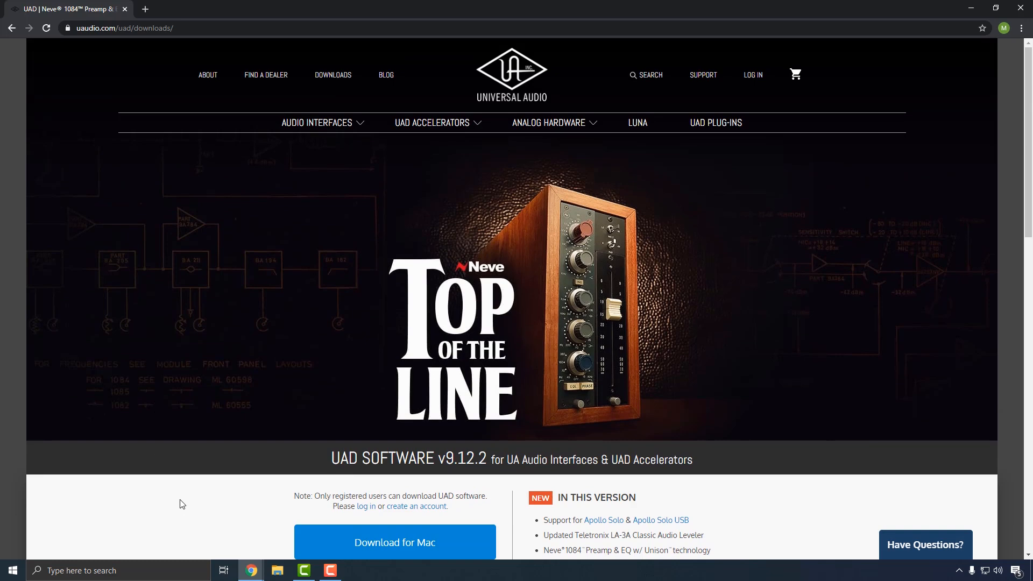
Step: Log in with the apollosolo@ email and password so the UAD Windows zip downloads
scroll("down", 3)
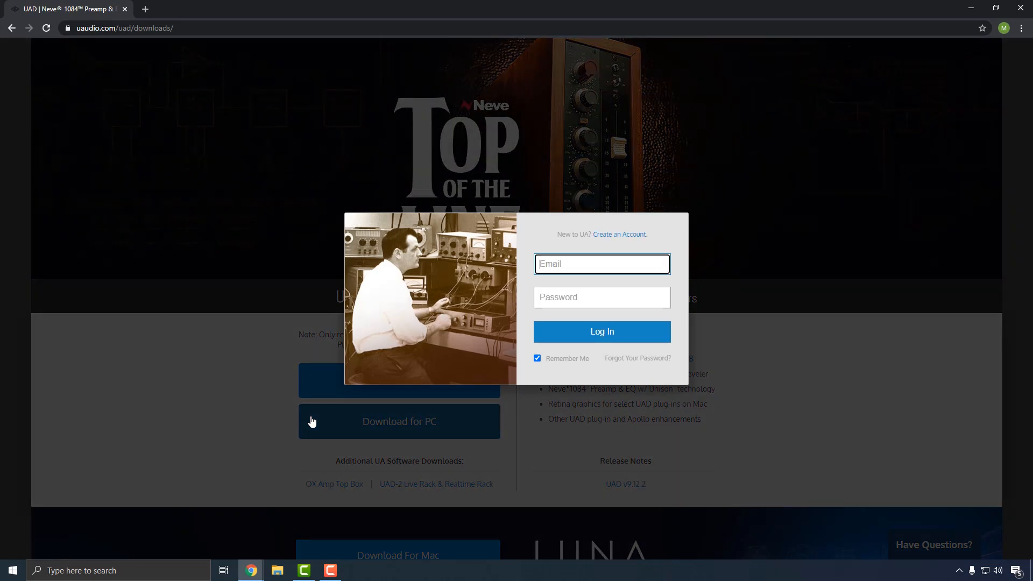
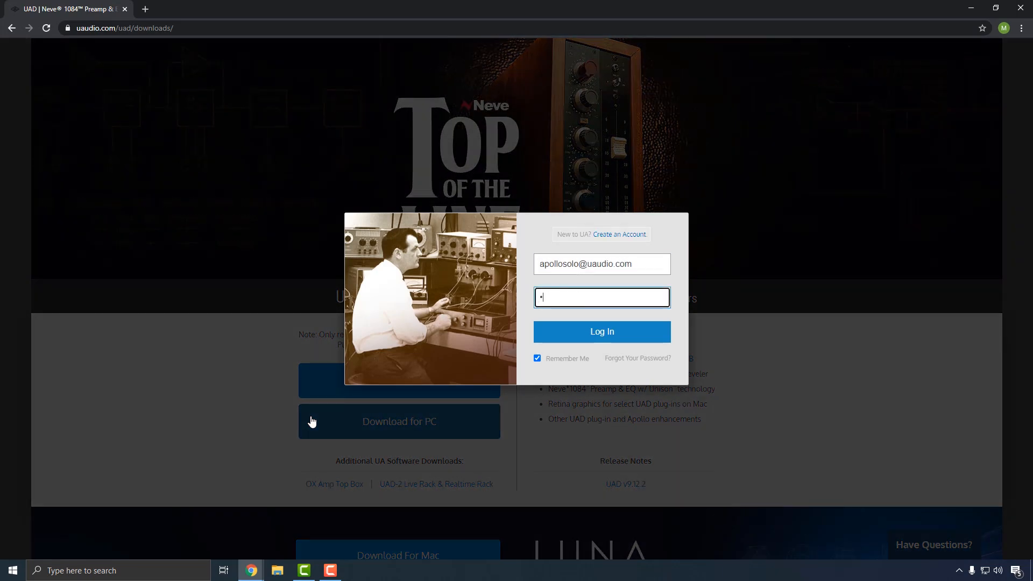
type("password")
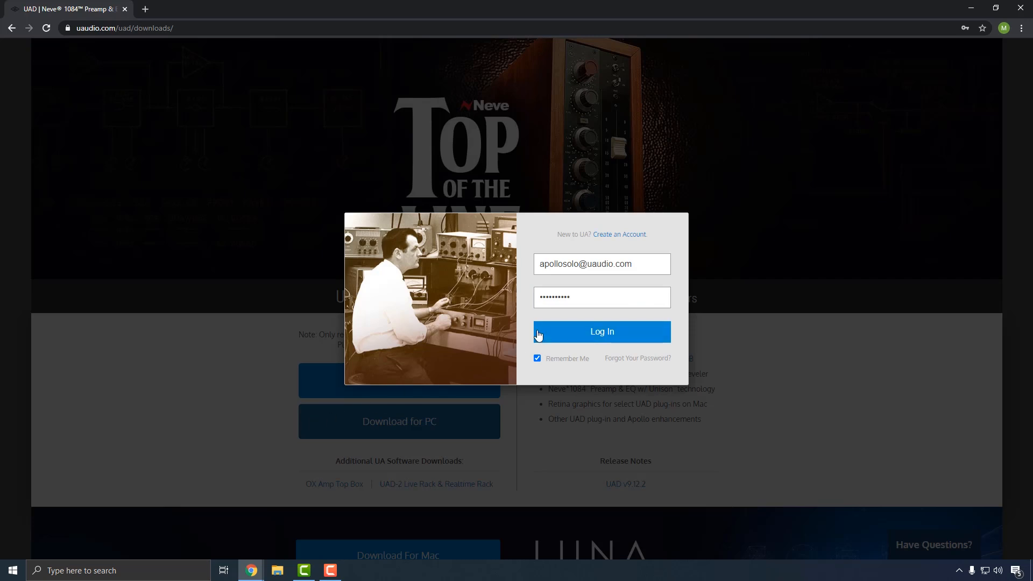
left_click(600, 331)
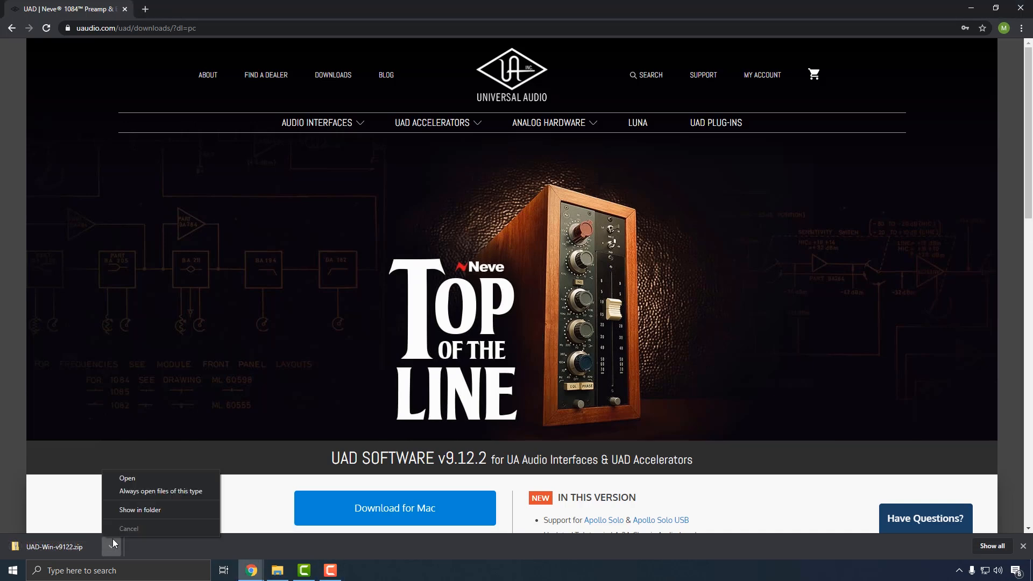
Step: Extract the downloaded UAD-Win-v9122 zip to its suggested Downloads folder
left_click(139, 509)
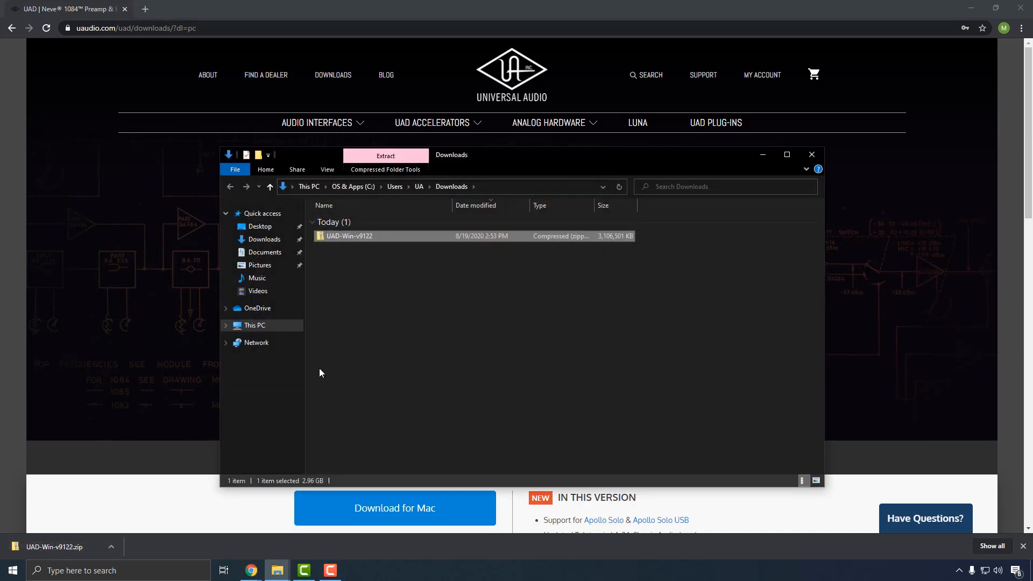
right_click(349, 236)
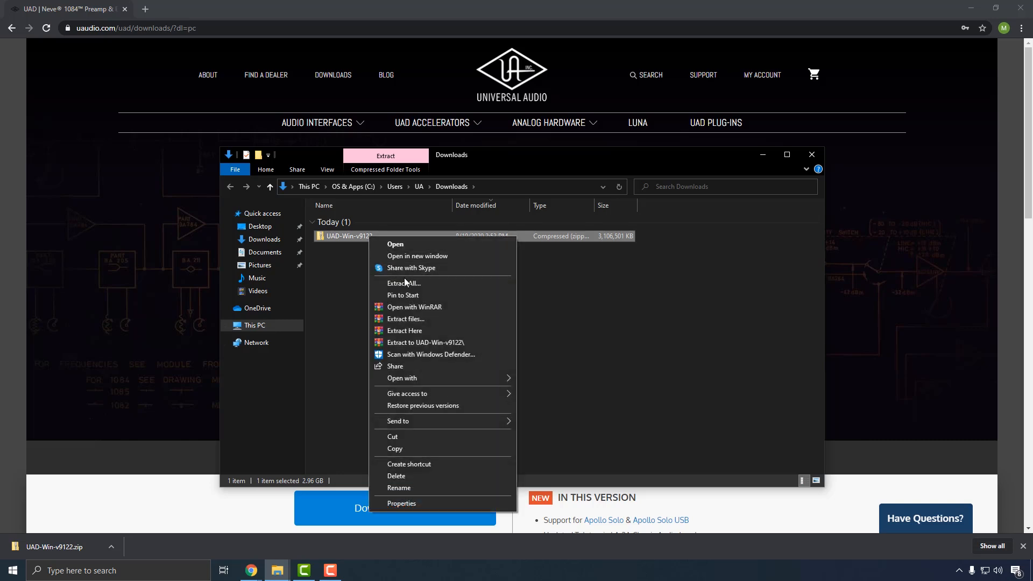
left_click(403, 284)
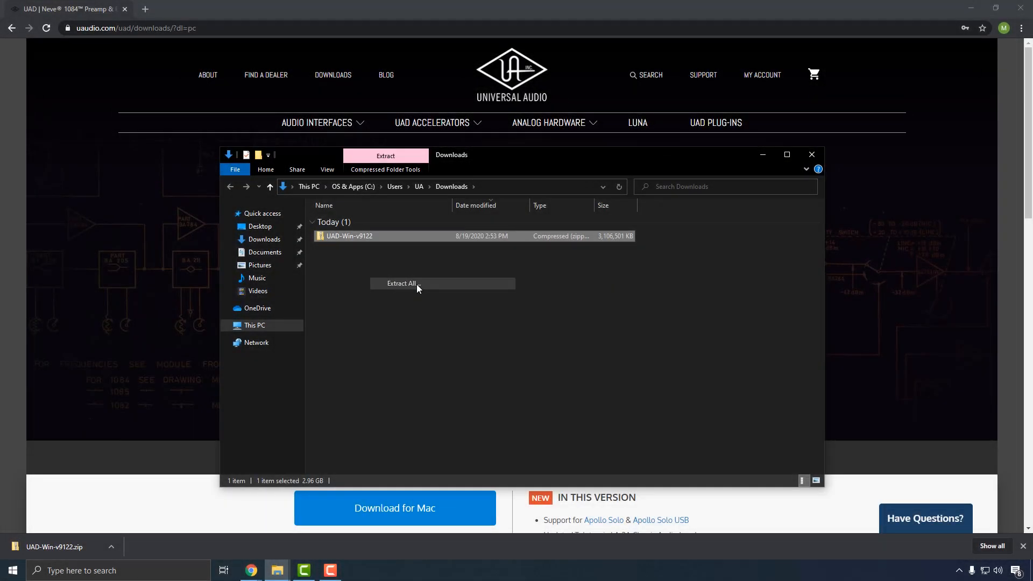
left_click(400, 283)
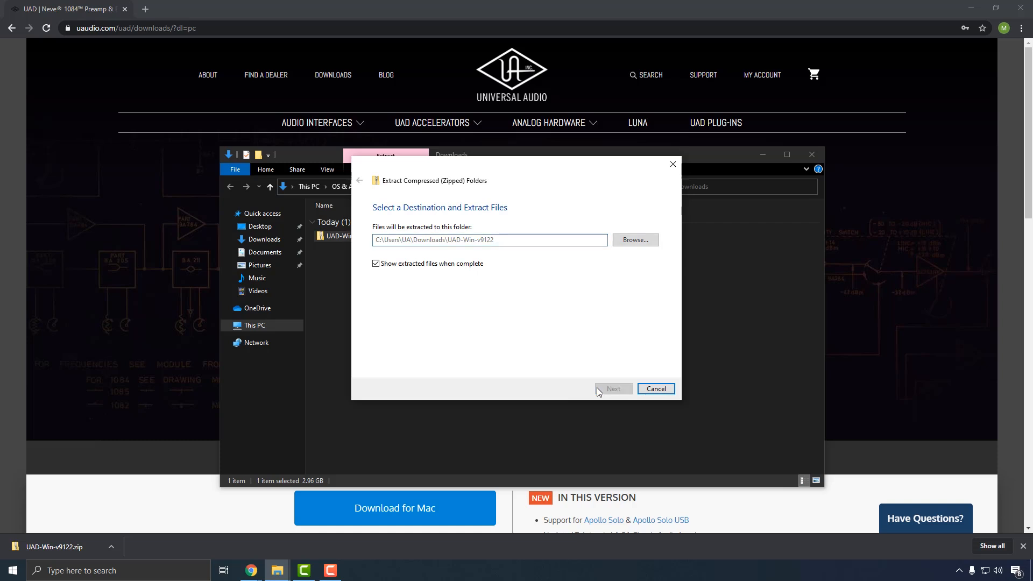
left_click(612, 388)
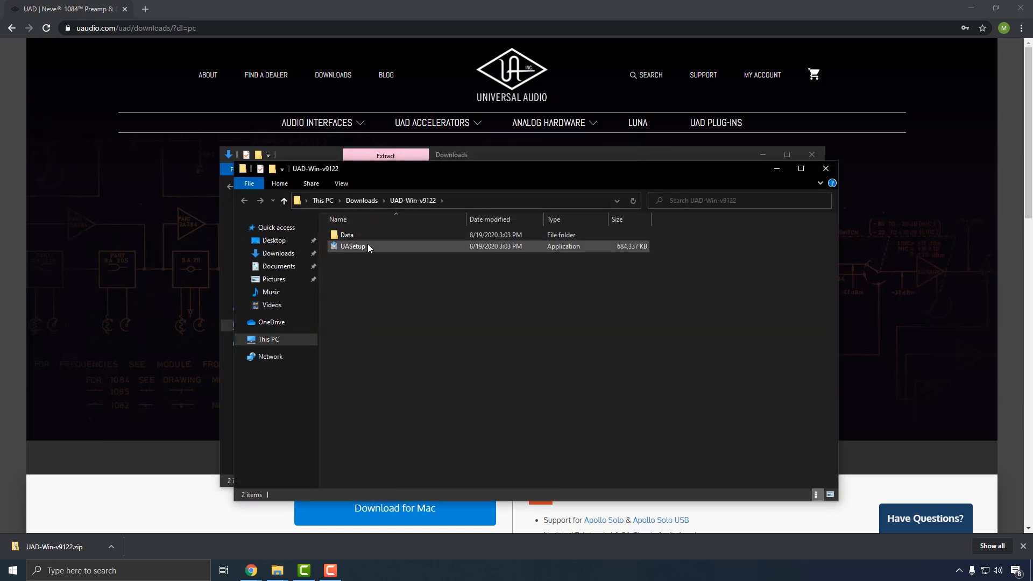
Step: Run UASetup, agree to the license terms and start the UAD software install
double_click(353, 246)
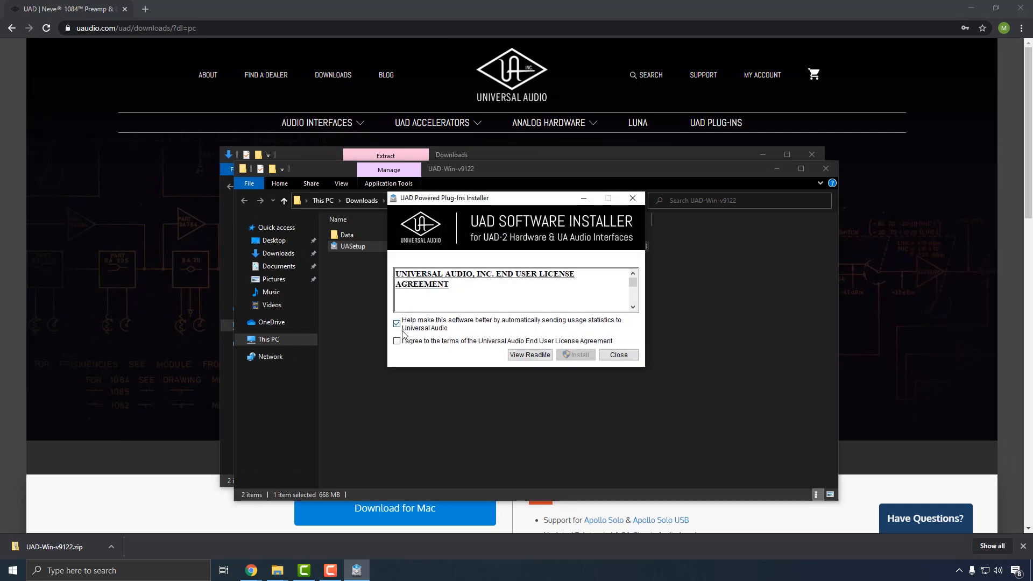
left_click(397, 340)
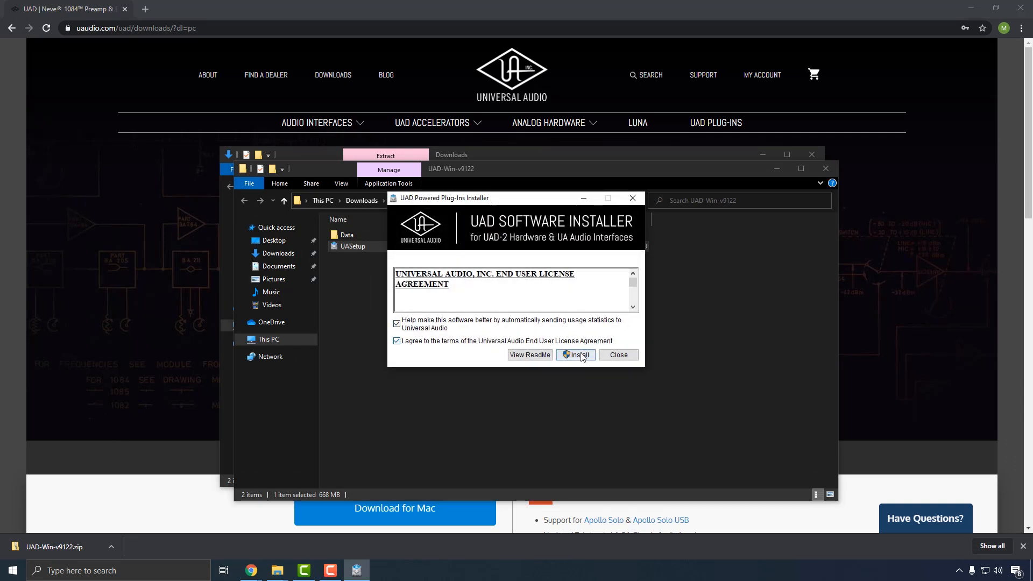
left_click(575, 354)
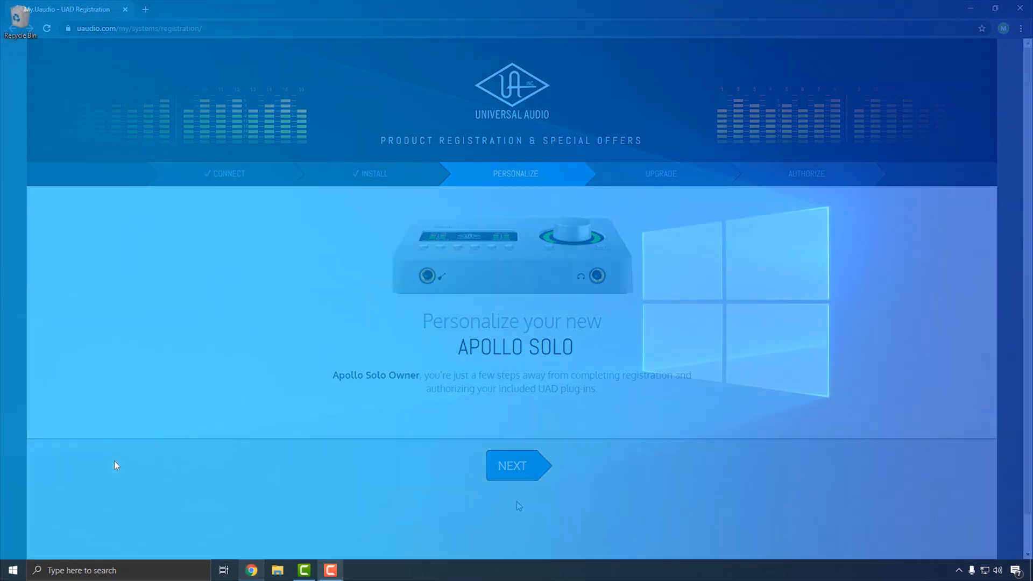
Step: Launch UAD Meter, authorize the Apollo Solo USB plug-ins, then close the panel
left_click(12, 570)
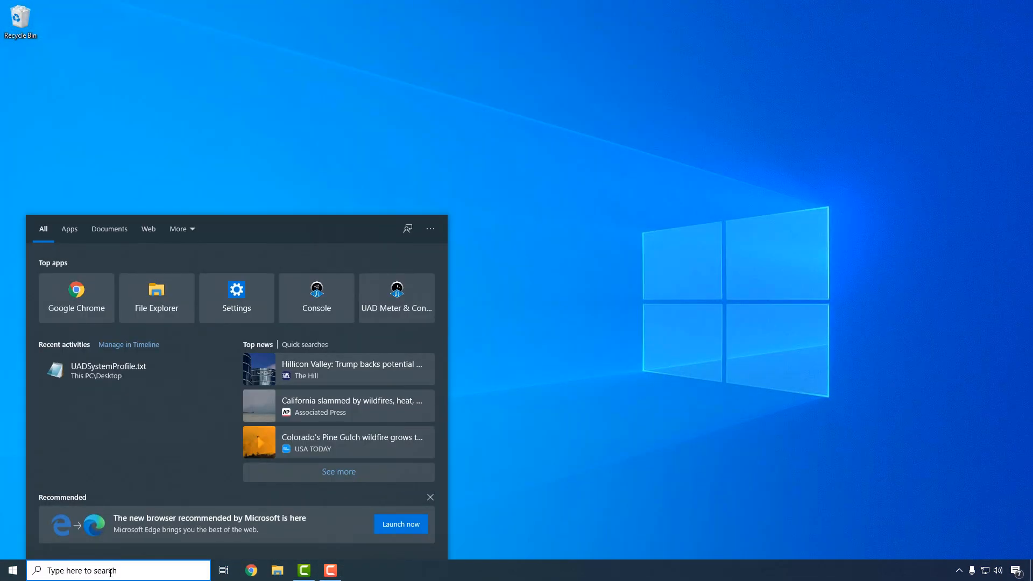
type("uad meter")
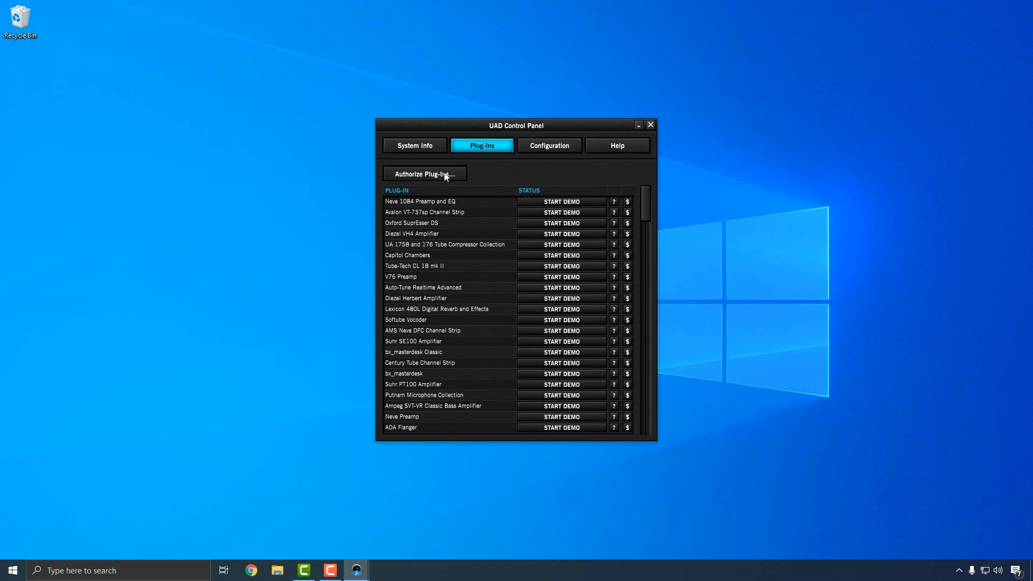
left_click(424, 173)
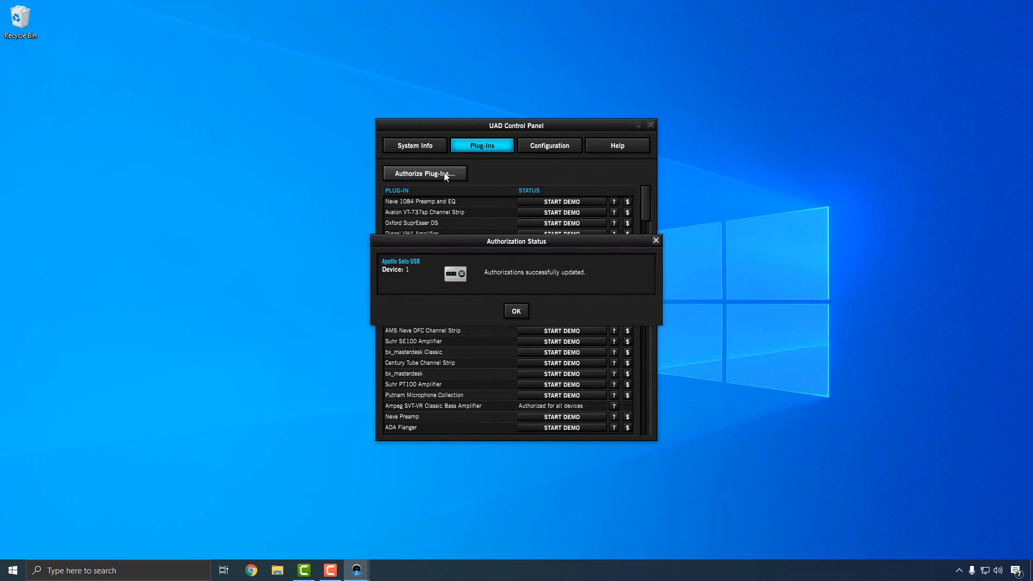
mouse_move(499, 303)
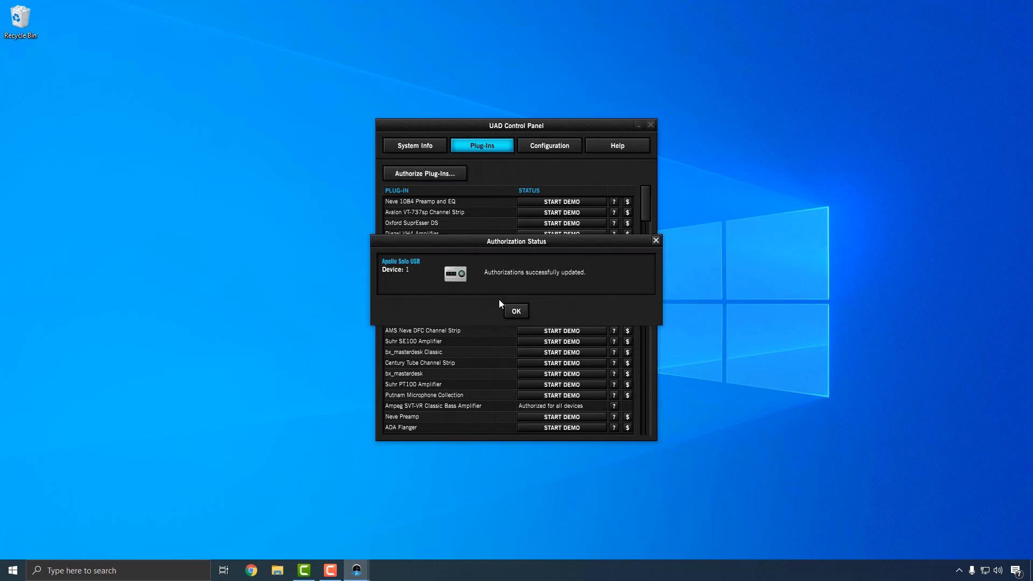
left_click(516, 310)
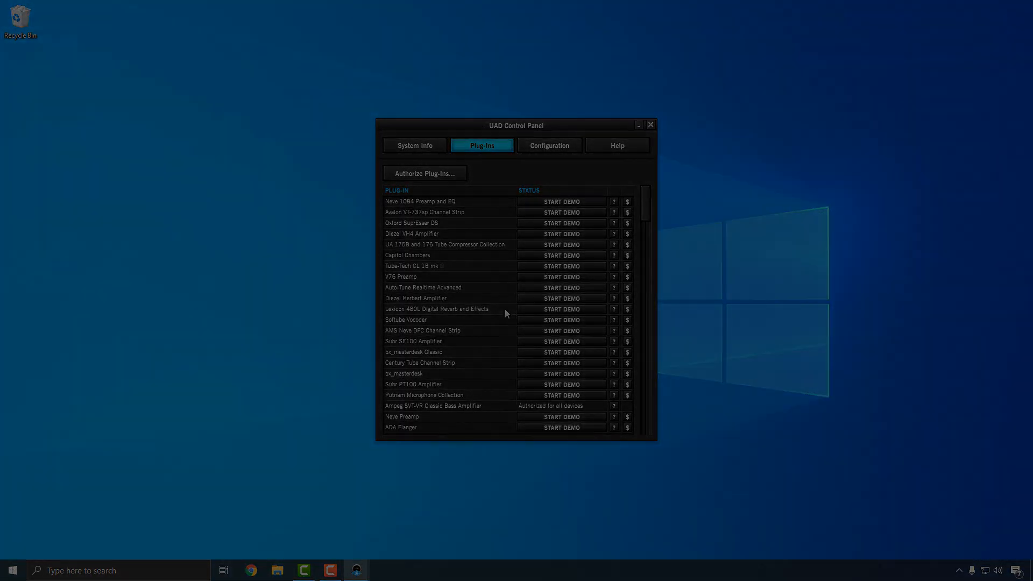
left_click(649, 124)
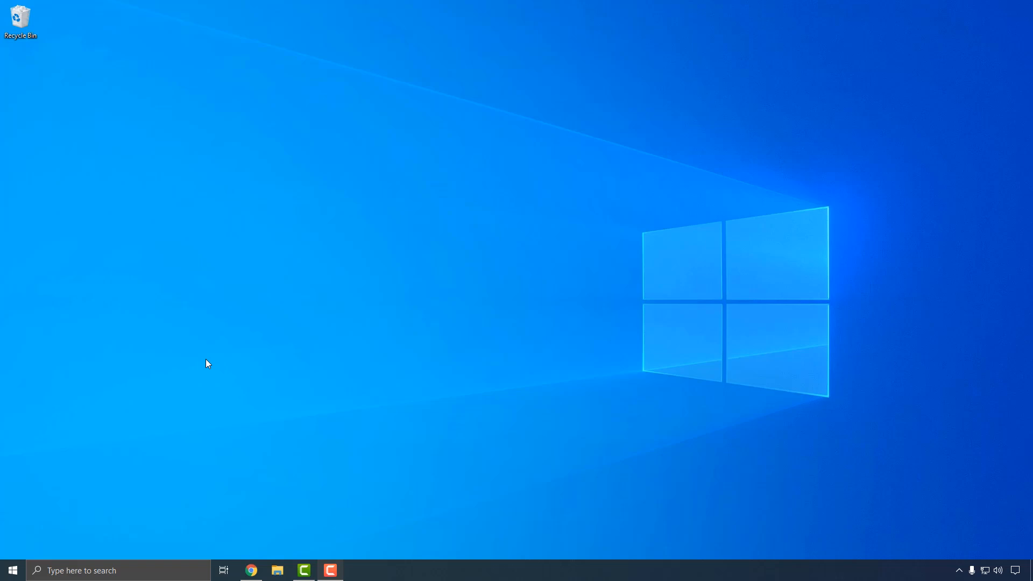
mouse_move(77, 525)
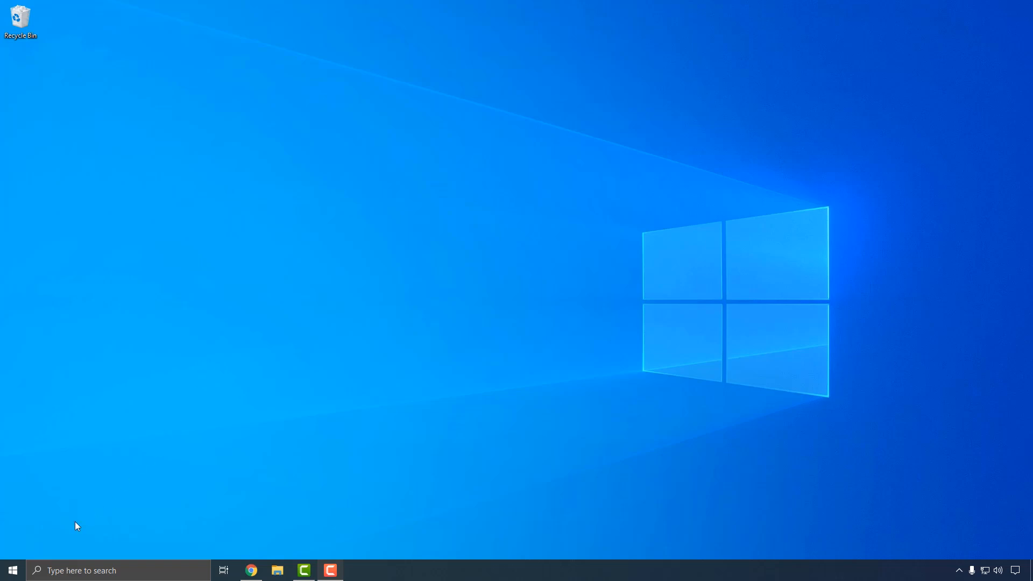
Step: Start a Windows Update check under Update & Security, then close Settings
left_click(12, 570)
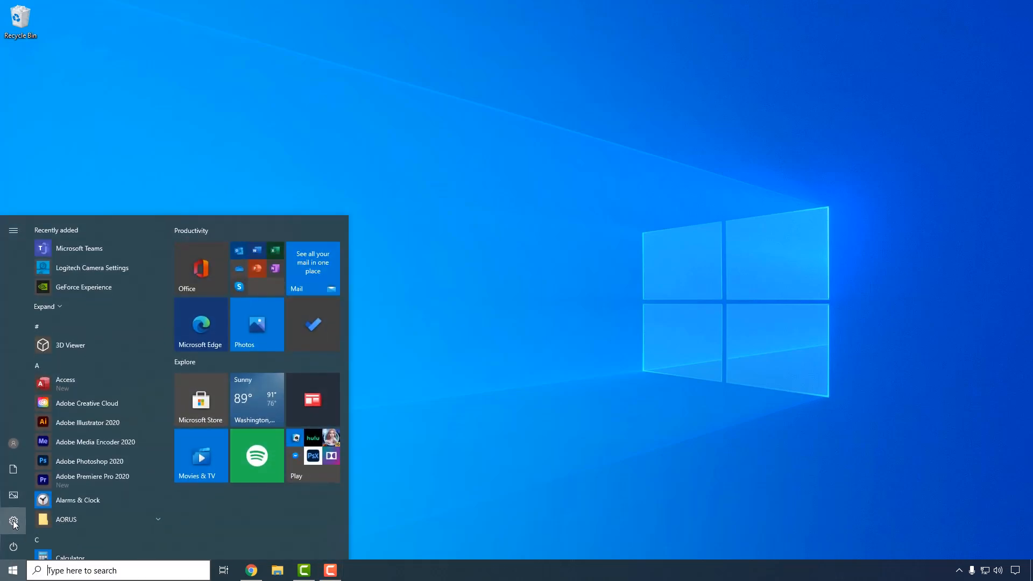
left_click(13, 522)
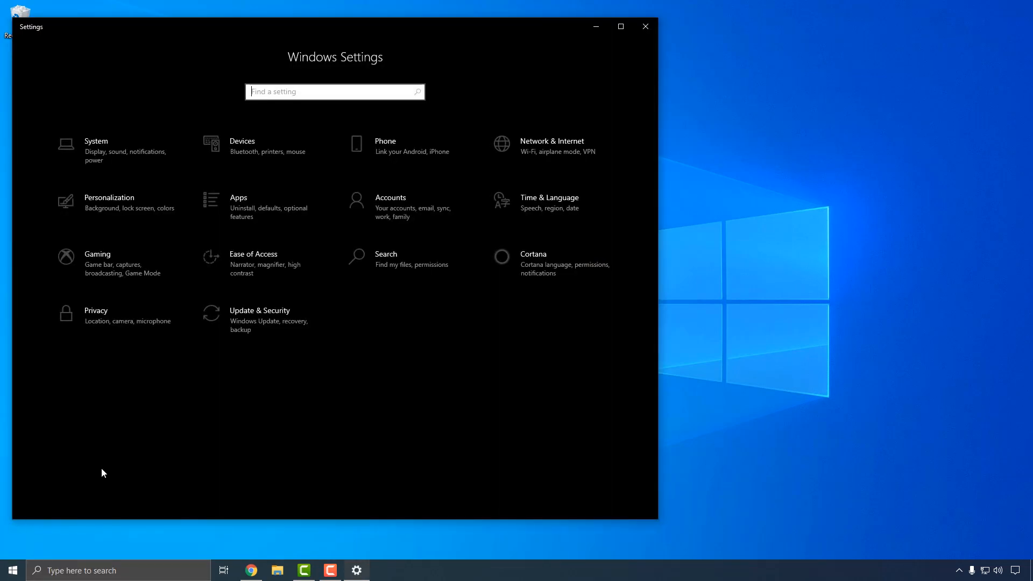
left_click(259, 319)
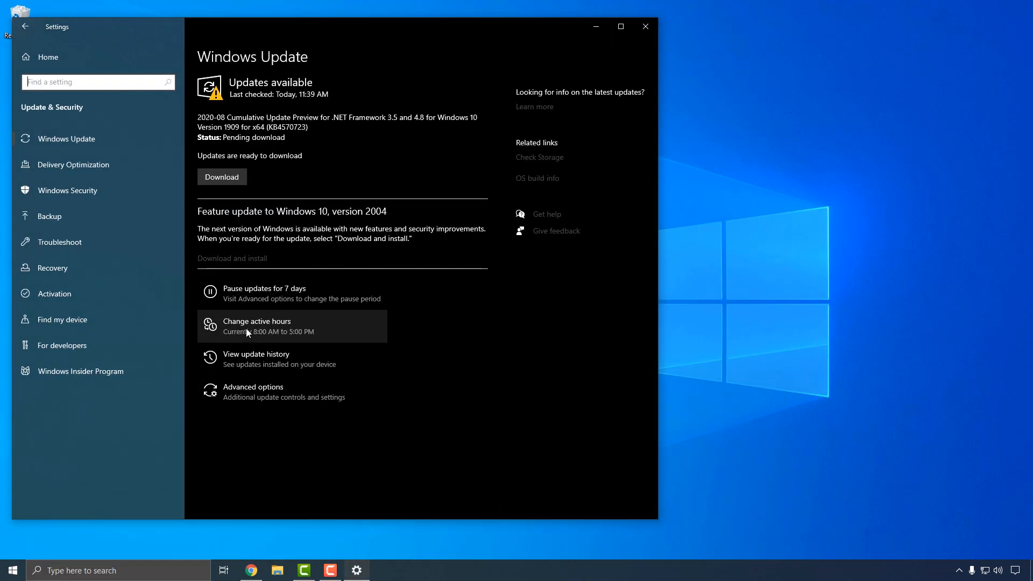
left_click(221, 176)
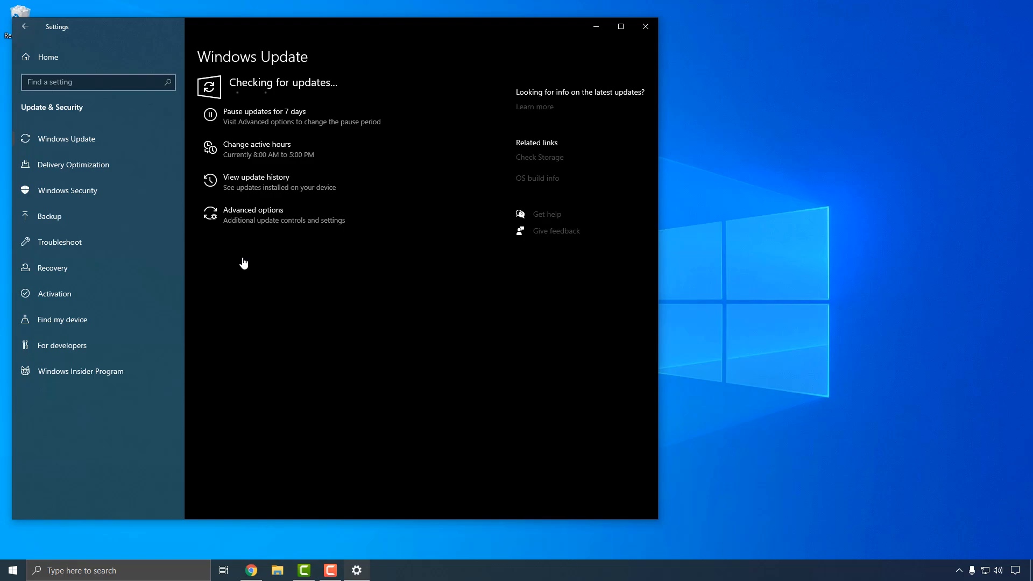
left_click(643, 27)
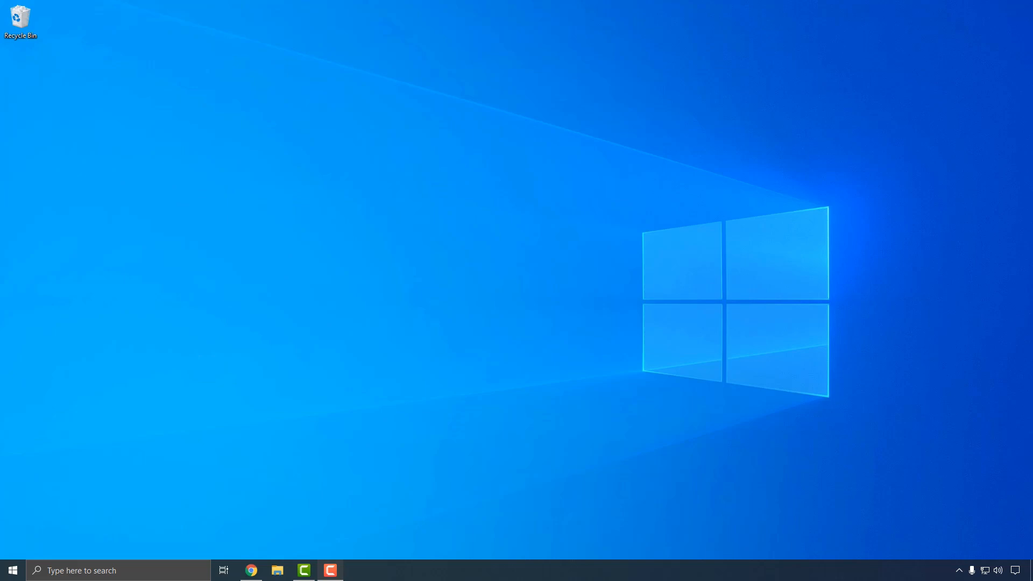
Step: Filter the XPS 15 7590 Drivers & Downloads list by the keyword thunderbolt
left_click(250, 569)
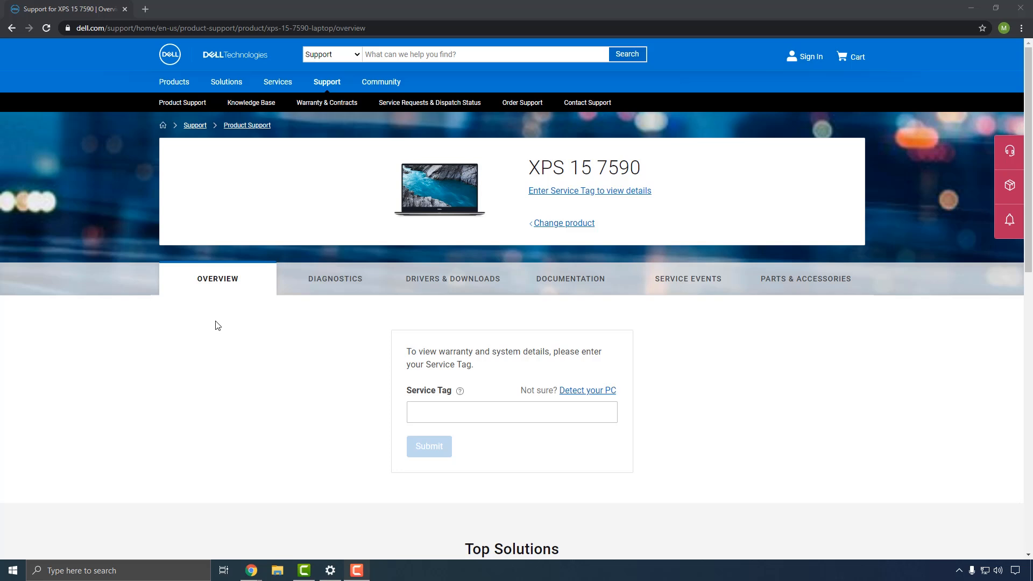
mouse_move(296, 317)
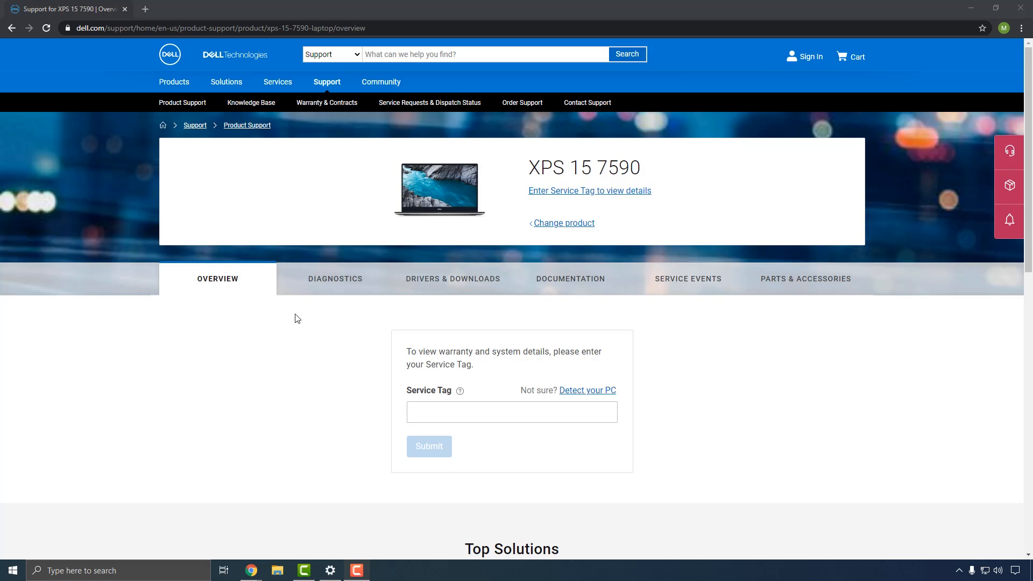
left_click(452, 279)
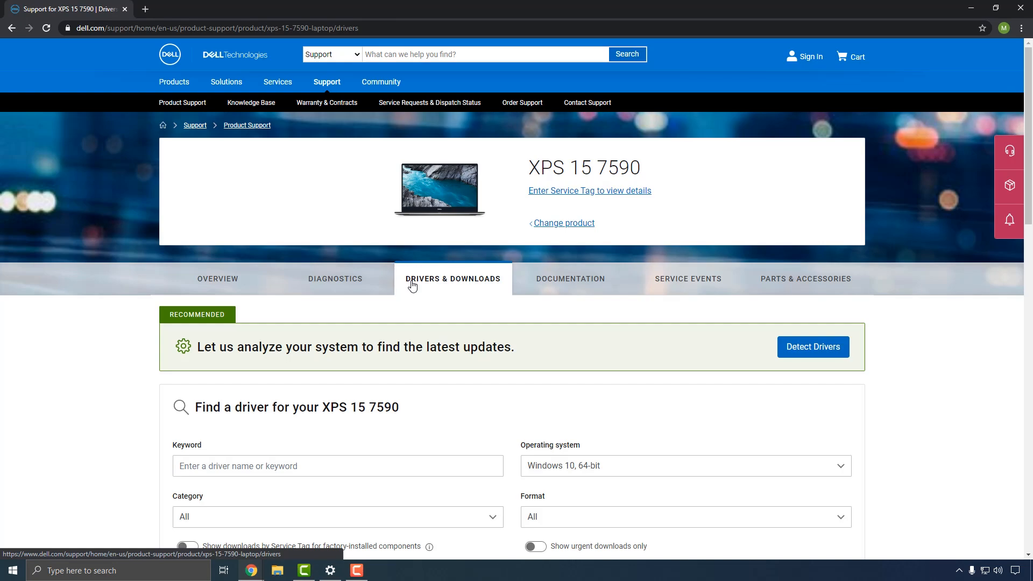
type("thunderbolt")
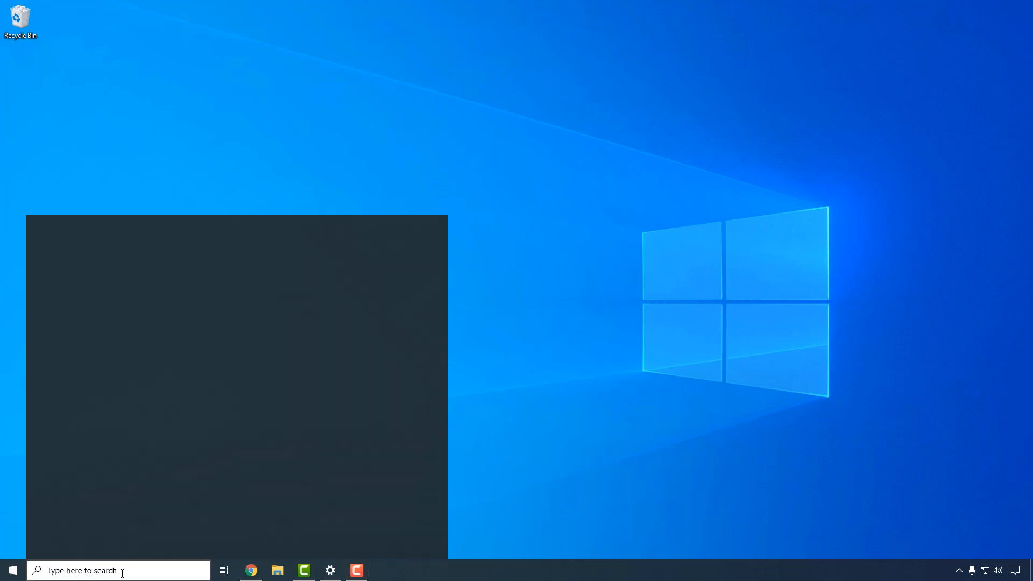
Step: Reach the Sound dialog via Control Panel's Hardware and Sound page
type("control pane")
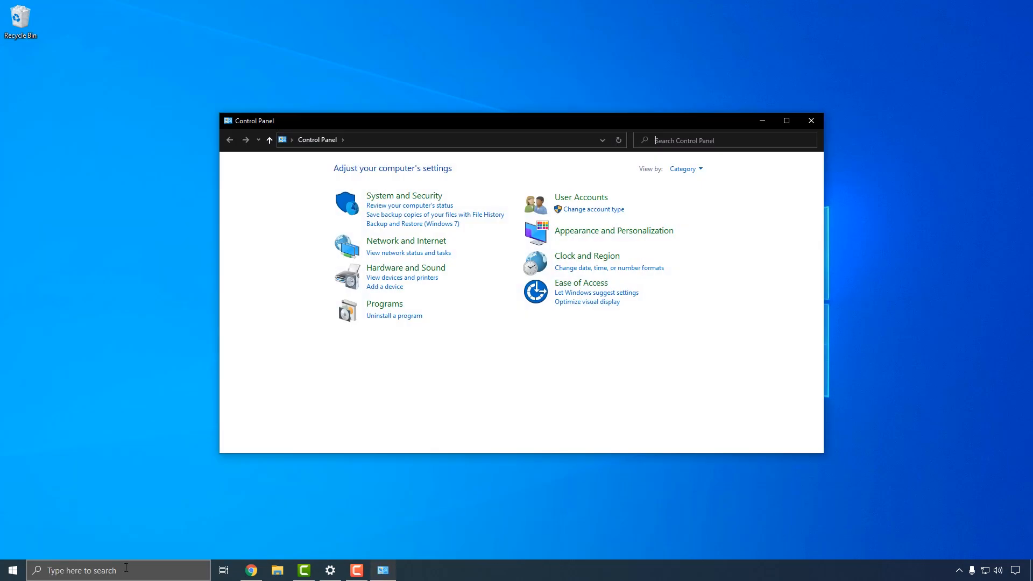
left_click(406, 268)
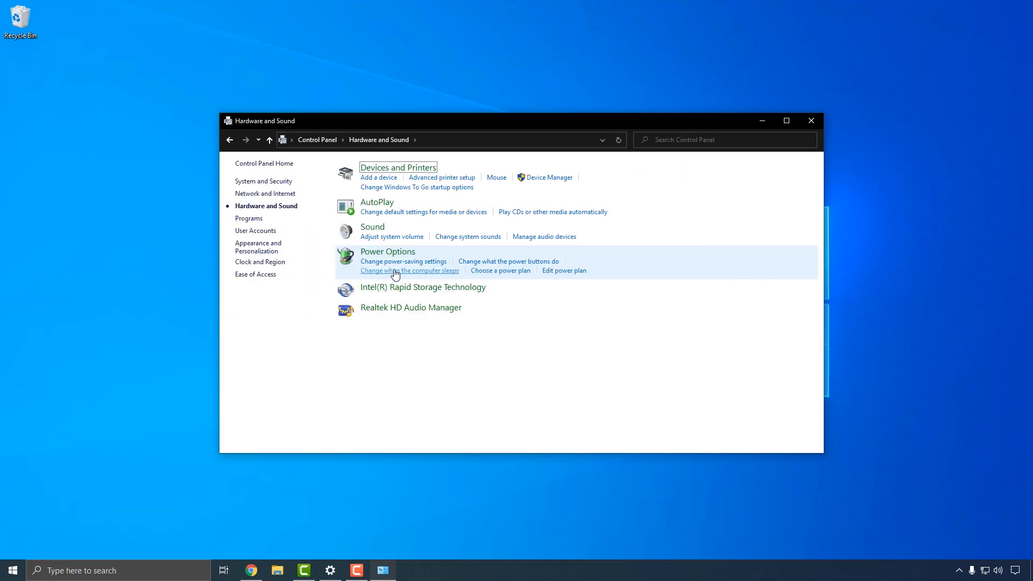
left_click(543, 236)
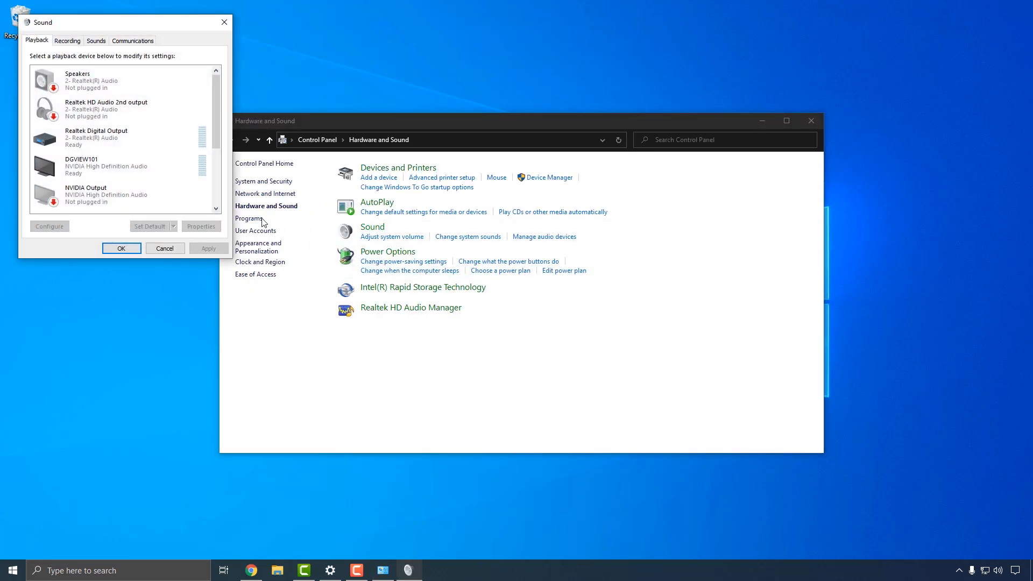
Step: Choose the No Sounds scheme on the Sounds tab
left_click(96, 40)
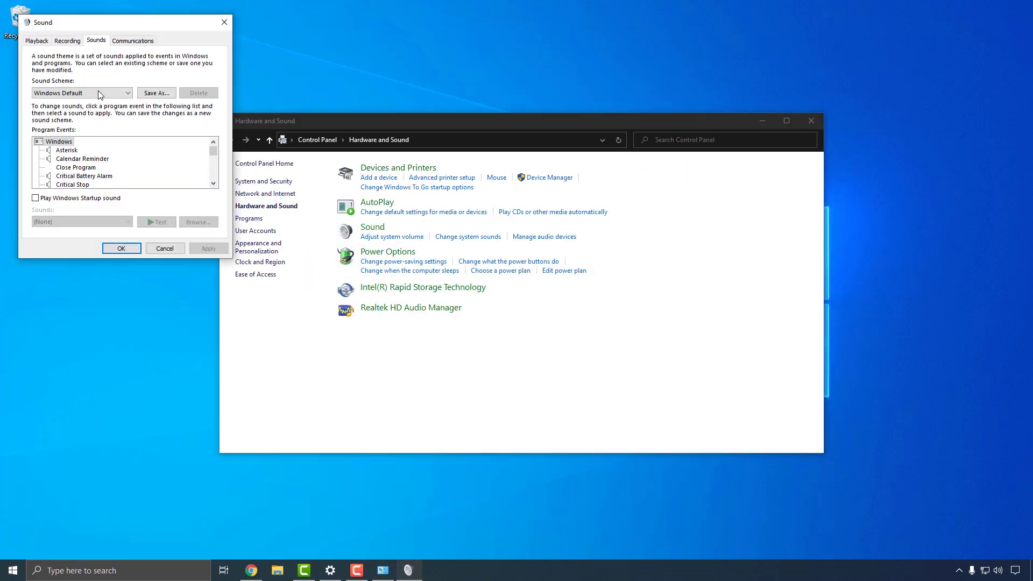
left_click(79, 92)
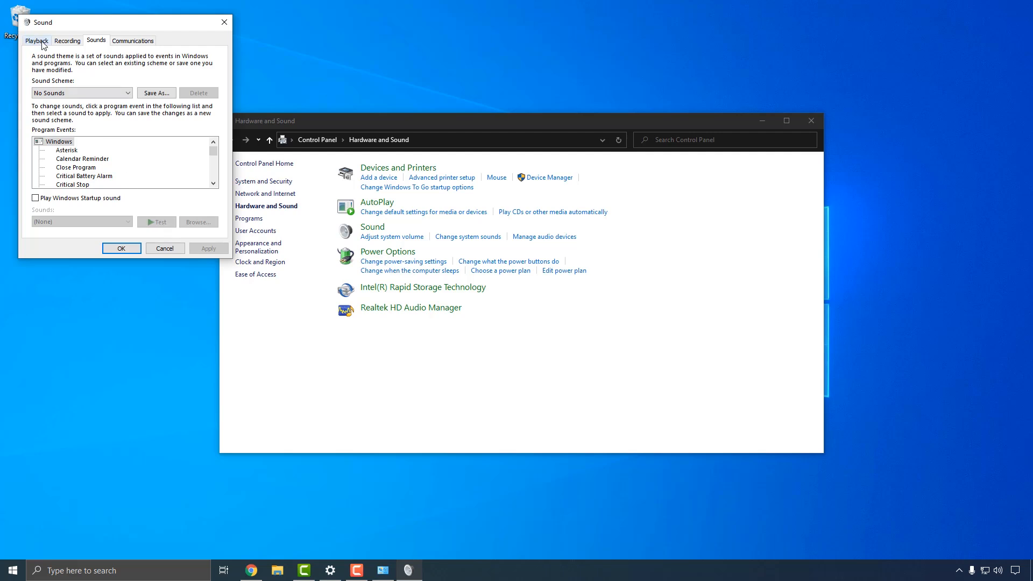
Step: Set the Universal Audio Thunderbolt WDM speakers to 32 bit, 48000 Hz in Advanced properties, then close Sound
left_click(37, 40)
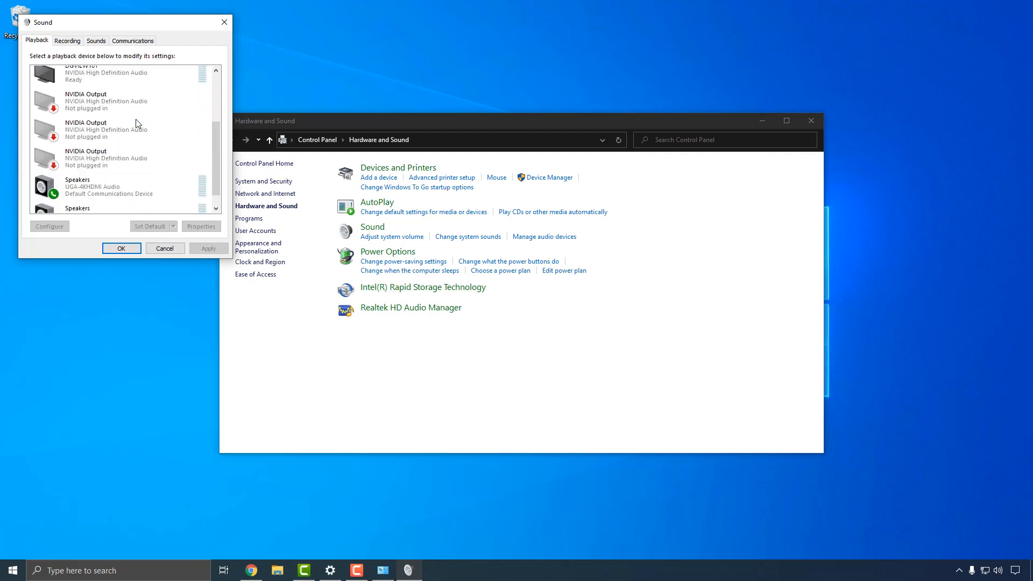
left_click(106, 197)
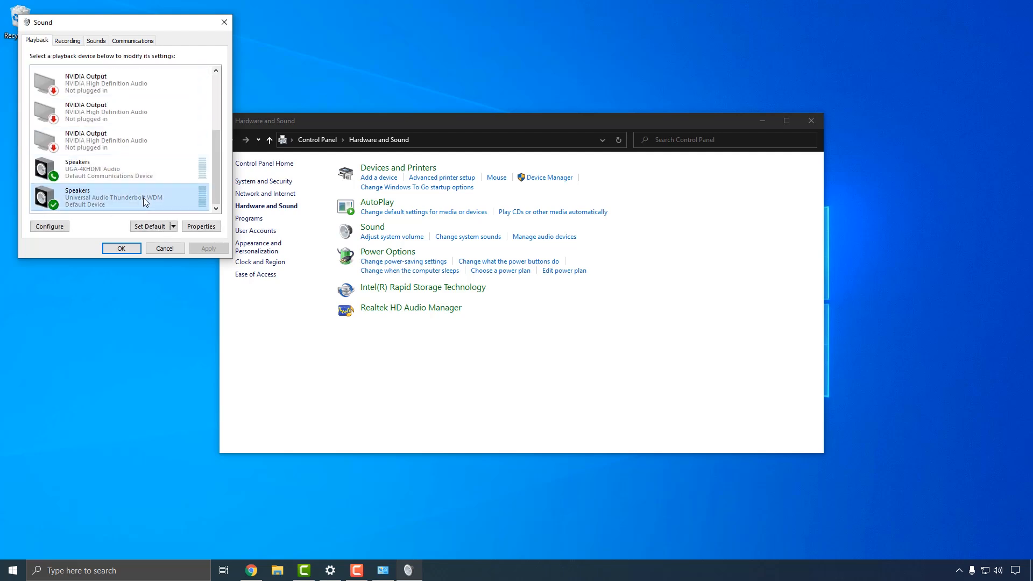
left_click(201, 226)
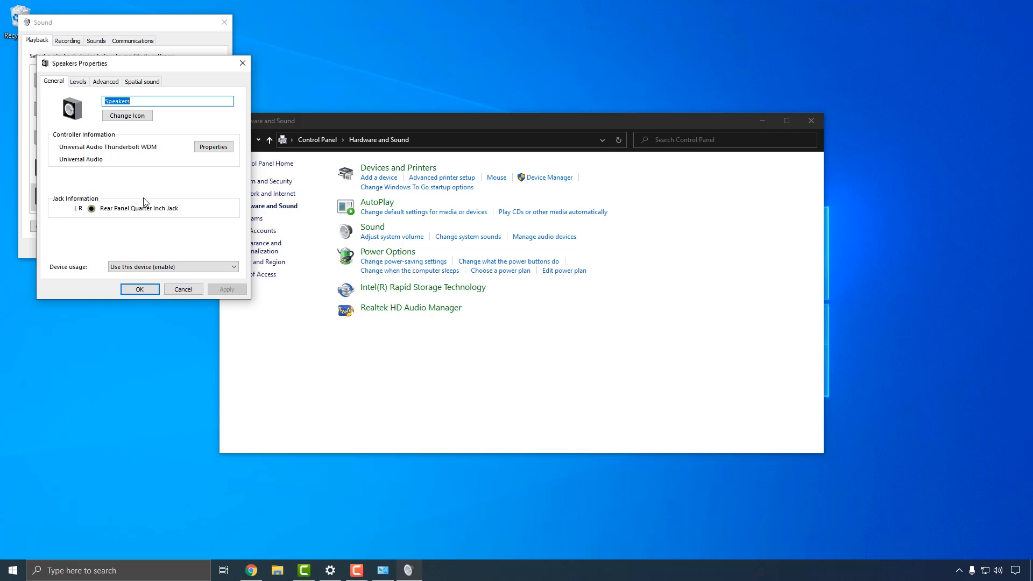
left_click(105, 82)
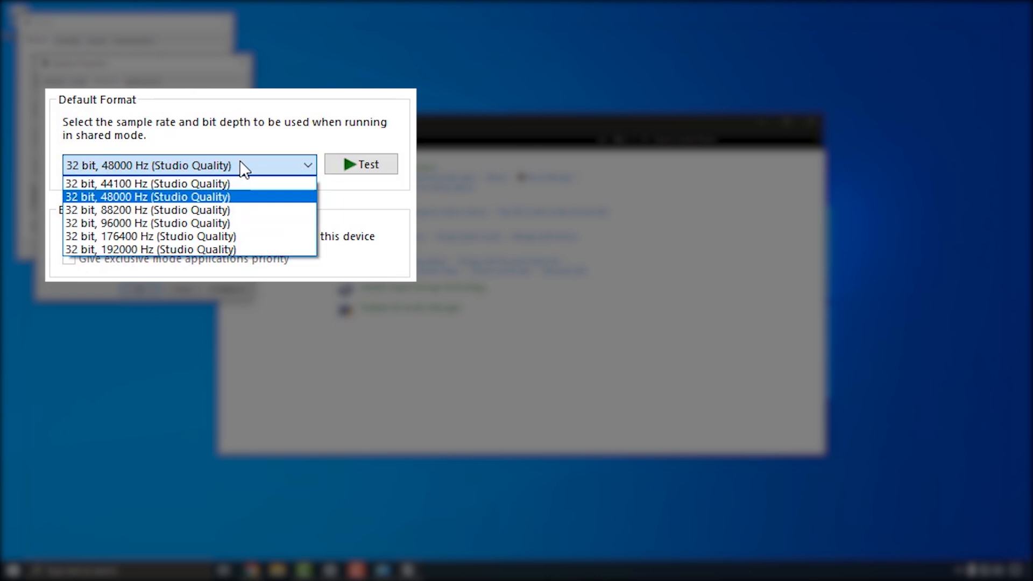
left_click(150, 196)
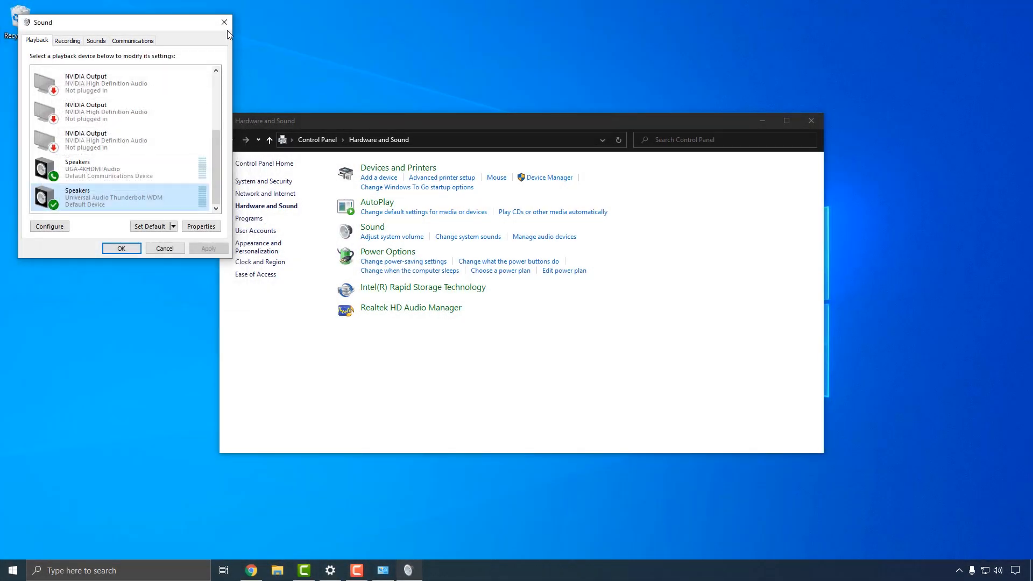
left_click(223, 21)
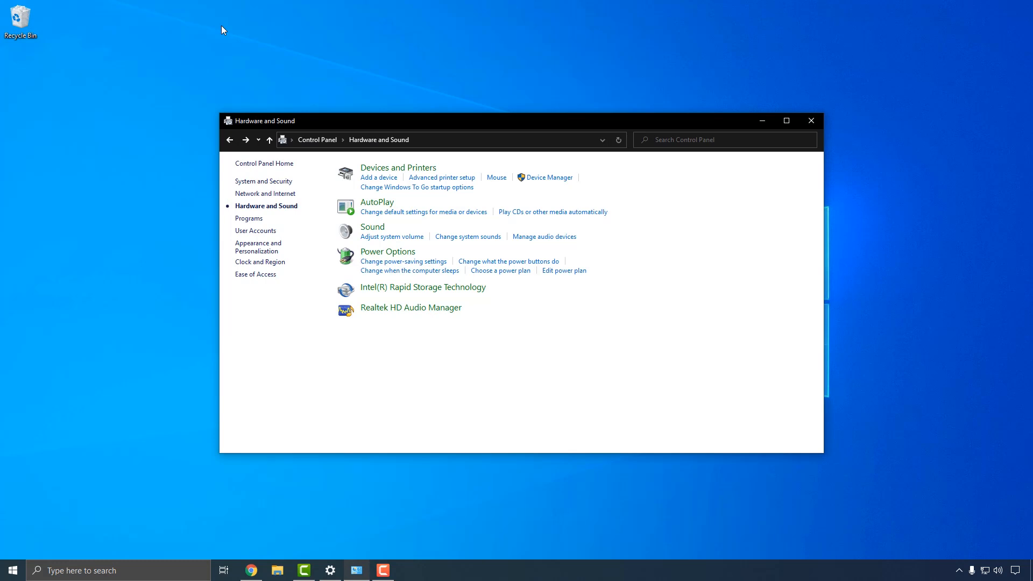
mouse_move(387, 251)
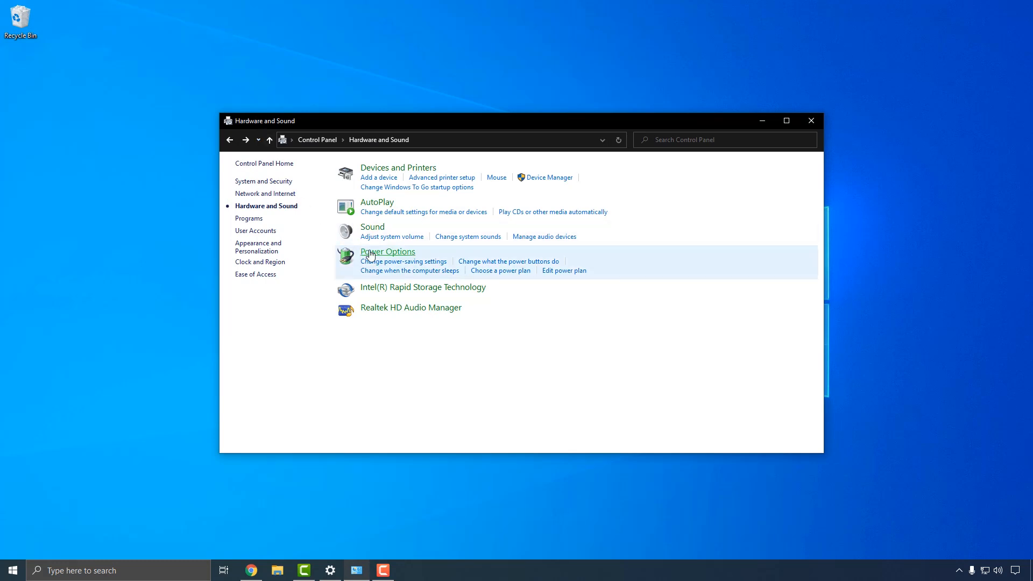
Step: Select the High performance power plan and go to its Edit Plan Settings page
left_click(388, 251)
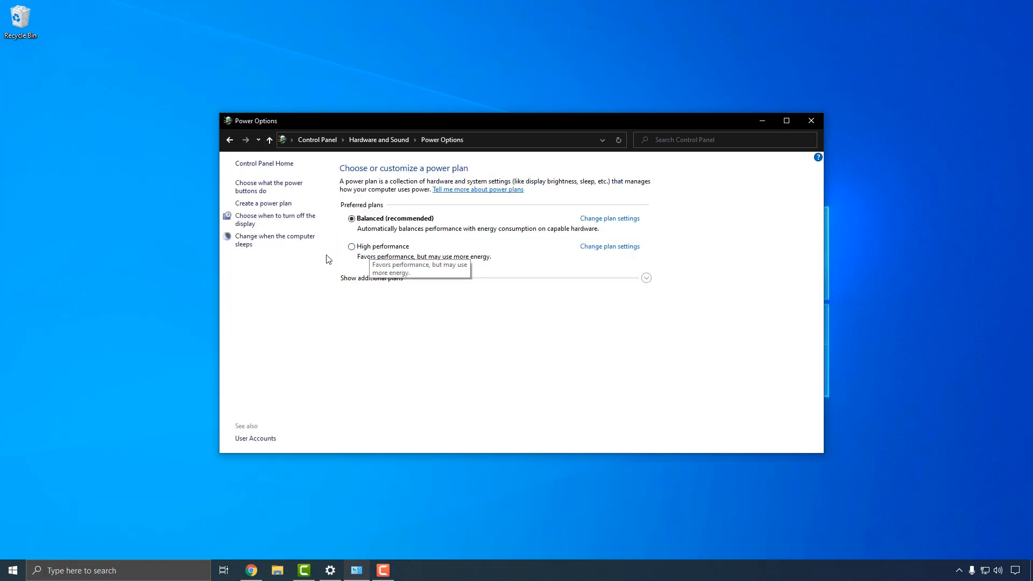
left_click(352, 246)
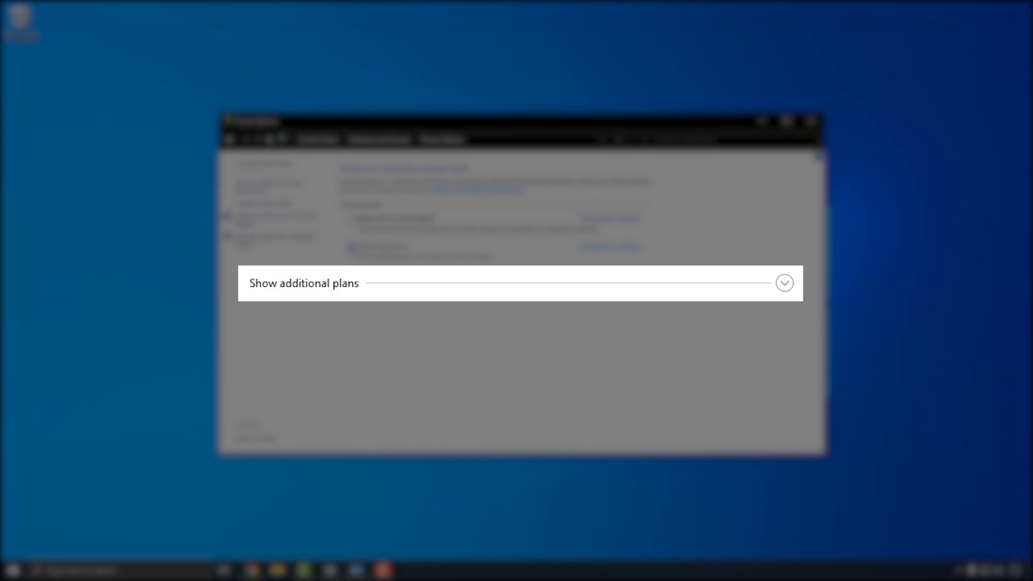
left_click(352, 246)
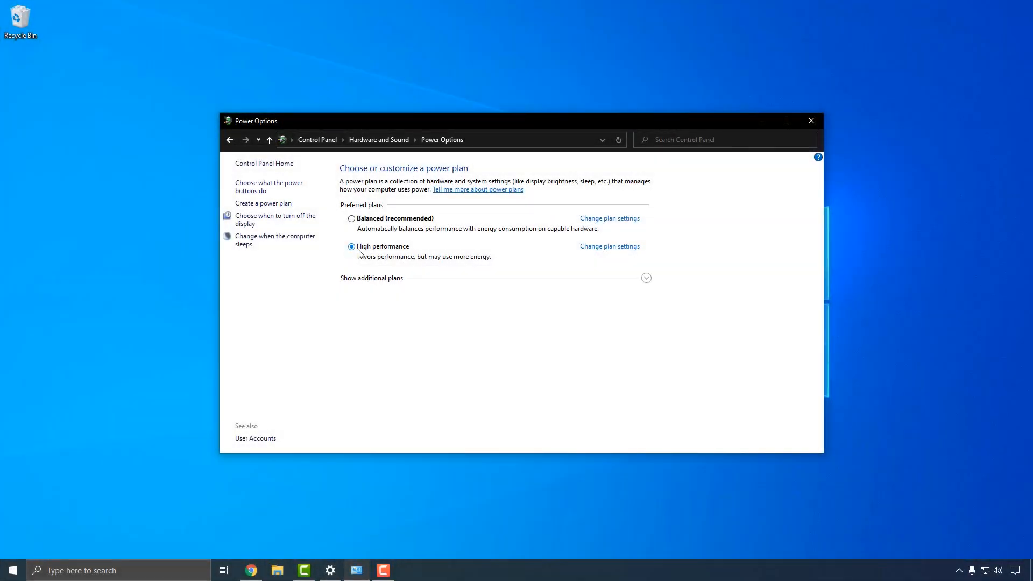
left_click(608, 245)
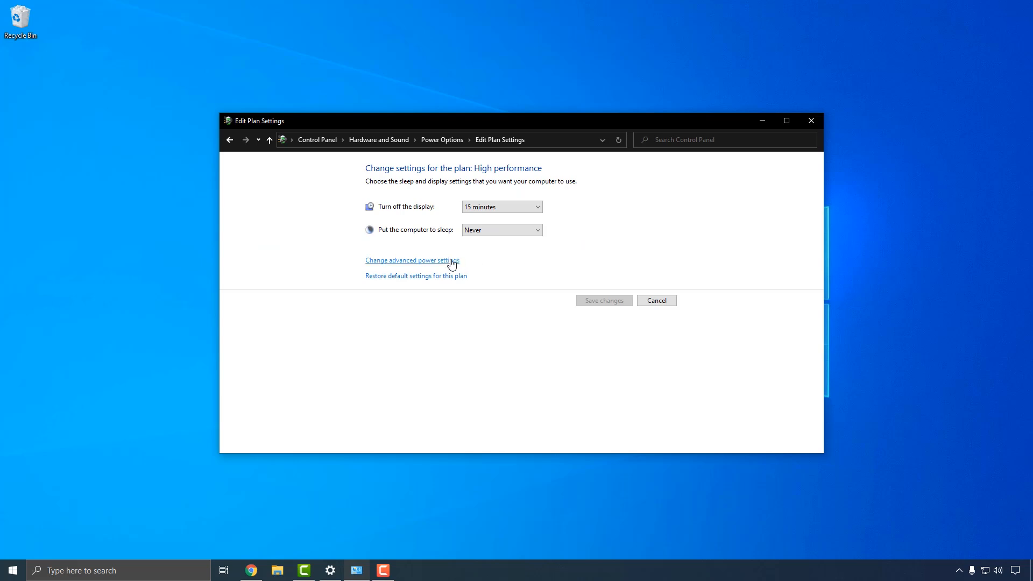
Step: Under Processor power management, set Minimum processor state to 100% in advanced power settings
left_click(411, 260)
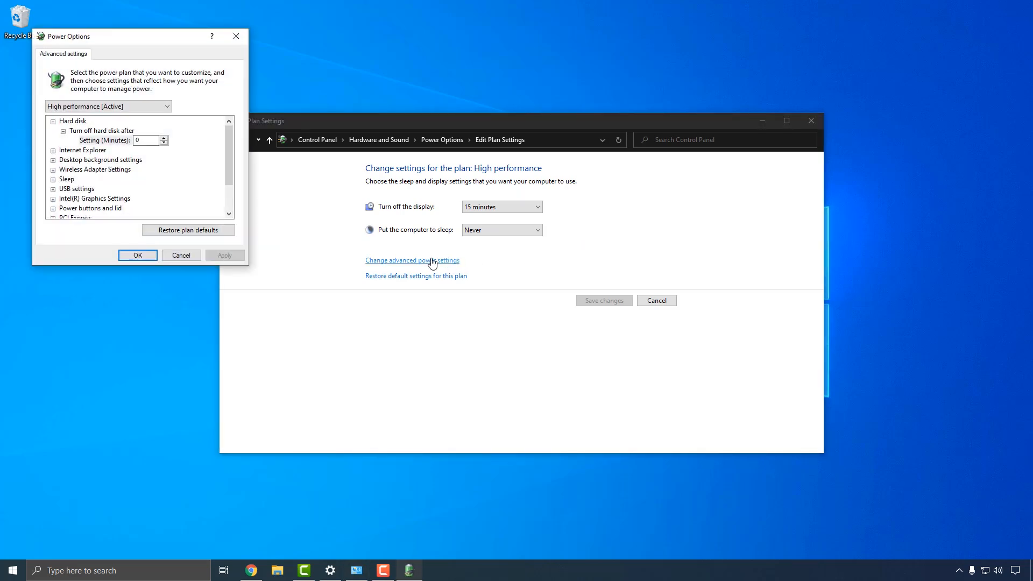
scroll("down", 3)
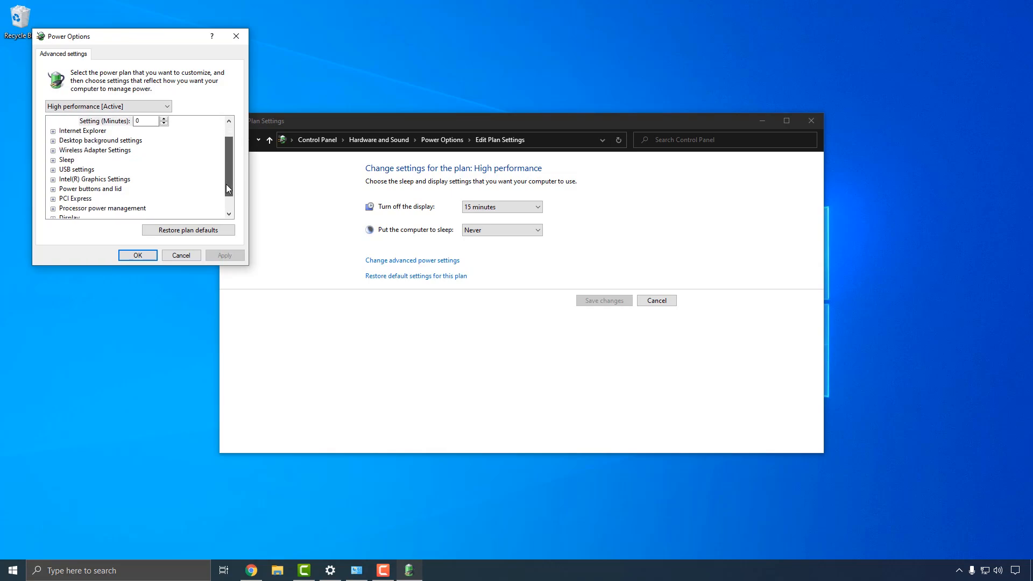
left_click(53, 207)
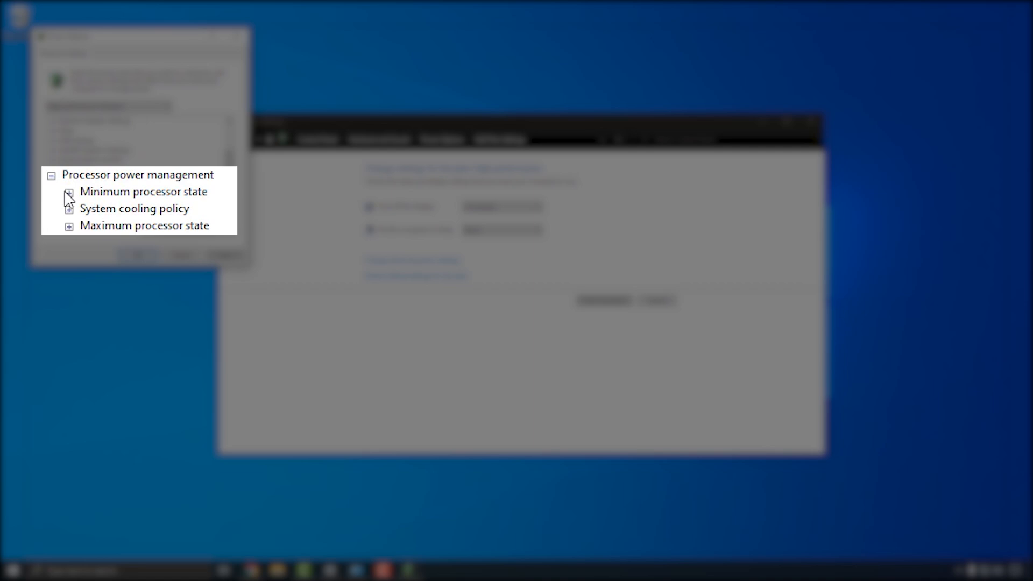
left_click(68, 191)
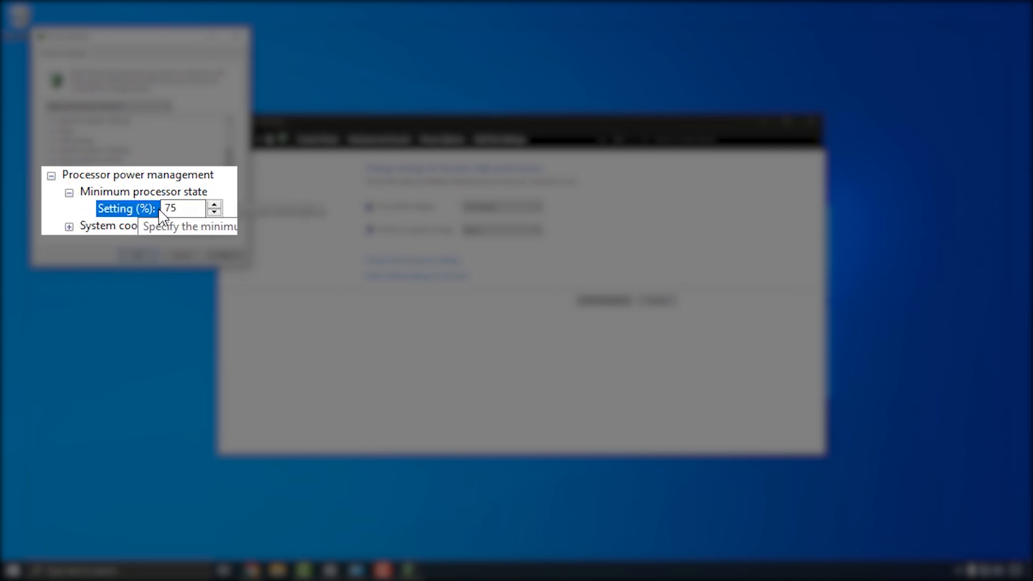
left_click(190, 202)
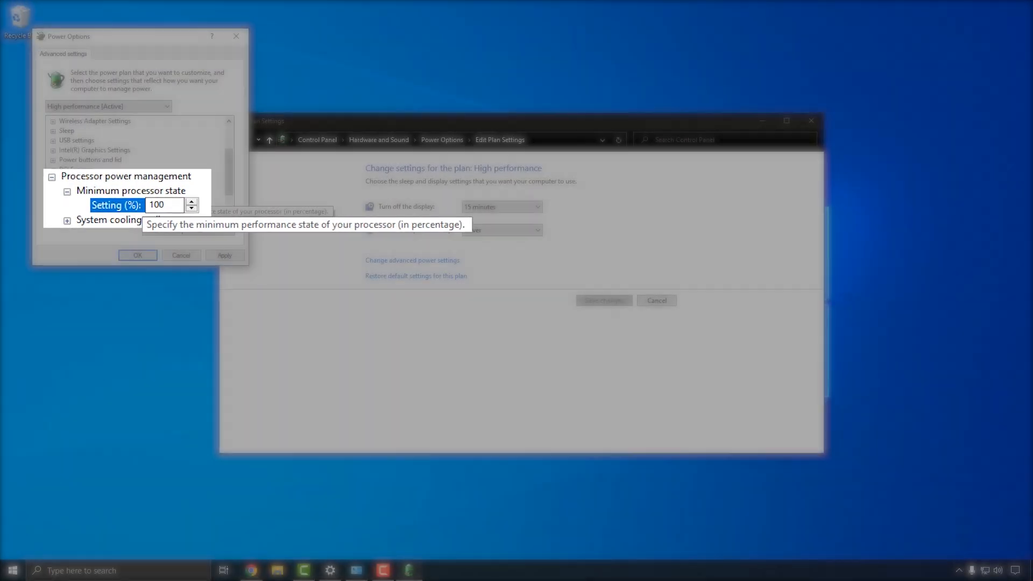